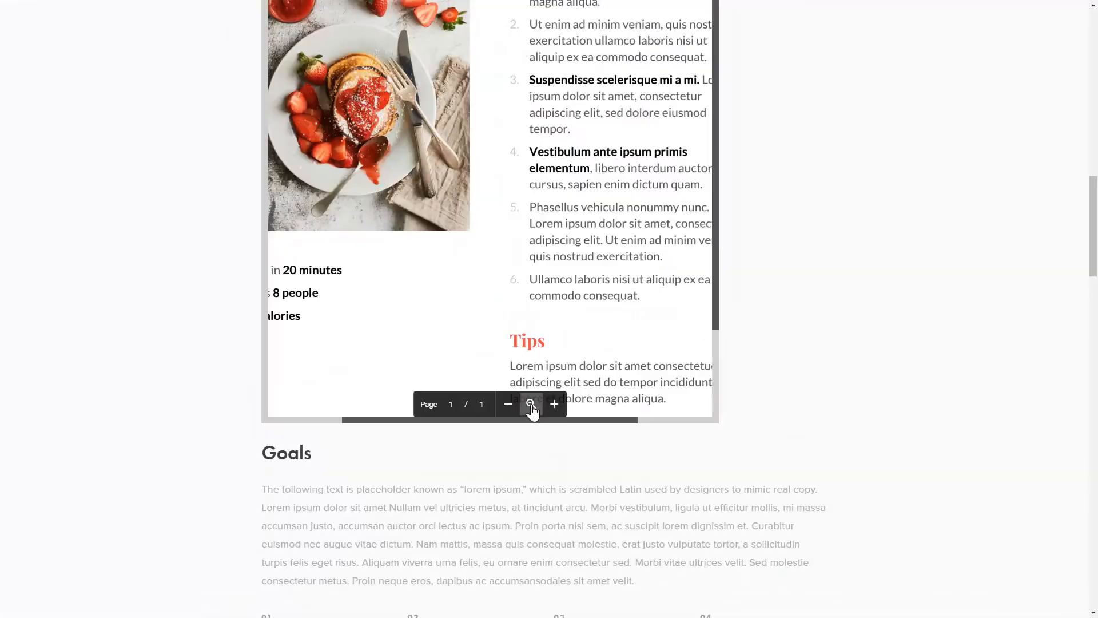
Step: Reset the embedded recipe PDF viewer to its normal zoom beneath the Mission text
left_click(531, 404)
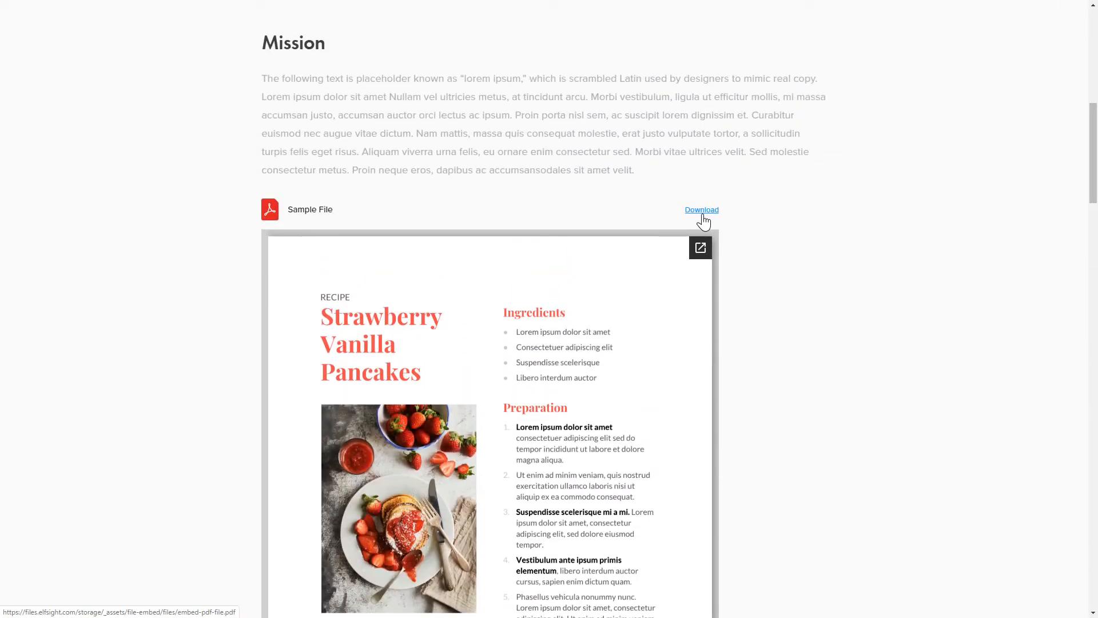
Step: Reach the File Embed product page through the Widgets catalogue menu
left_click(702, 209)
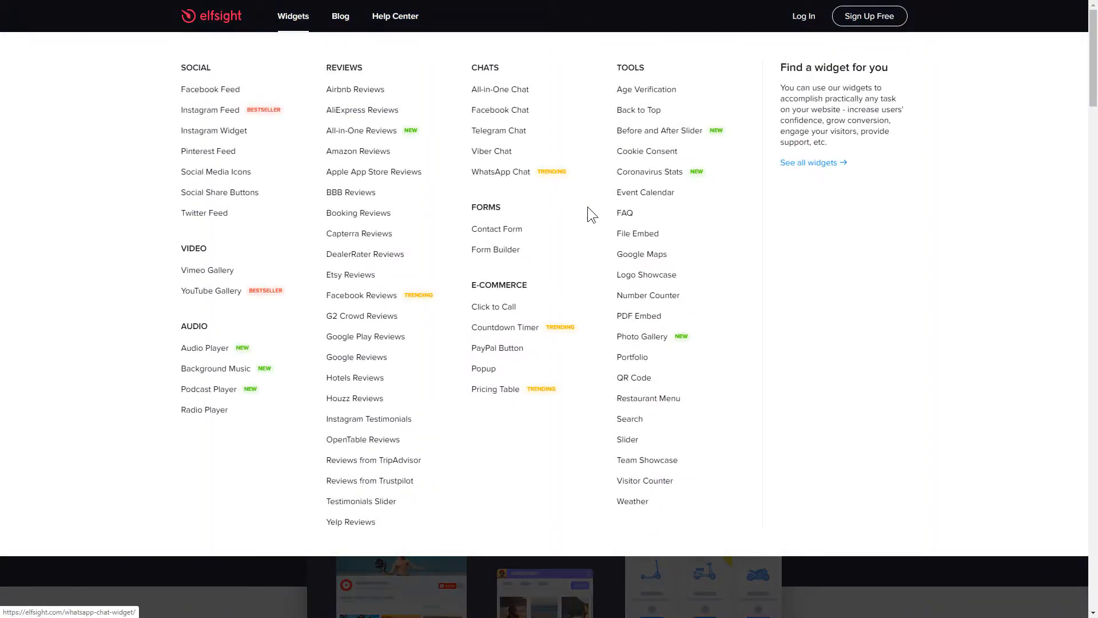
left_click(637, 233)
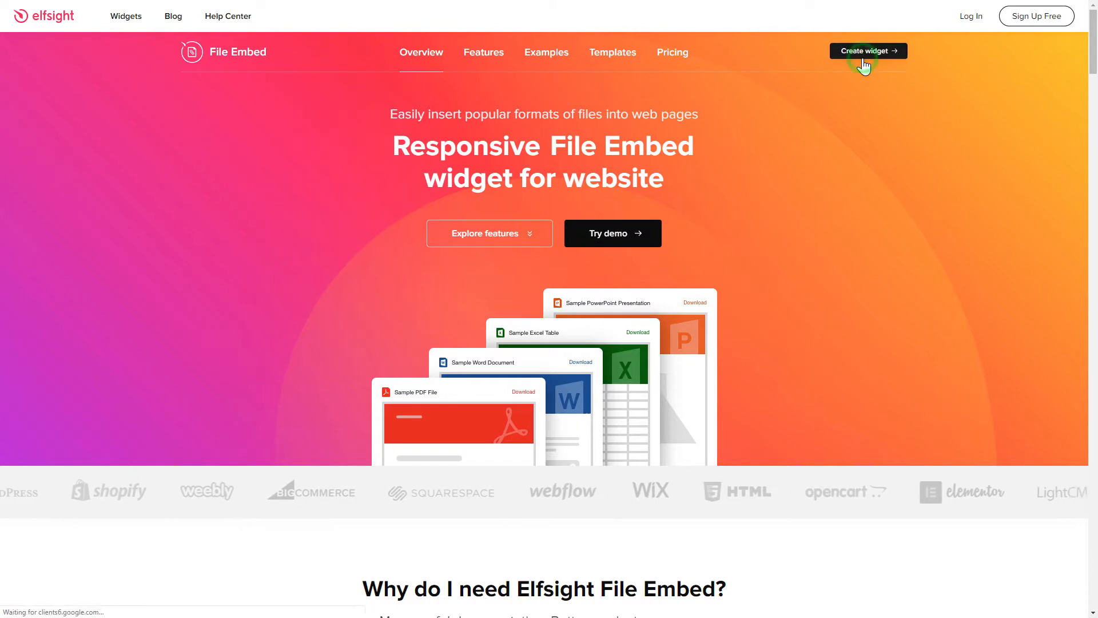
Step: Start a new widget, preview the PowerPoint and manuals templates, then settle on PDF File
left_click(868, 52)
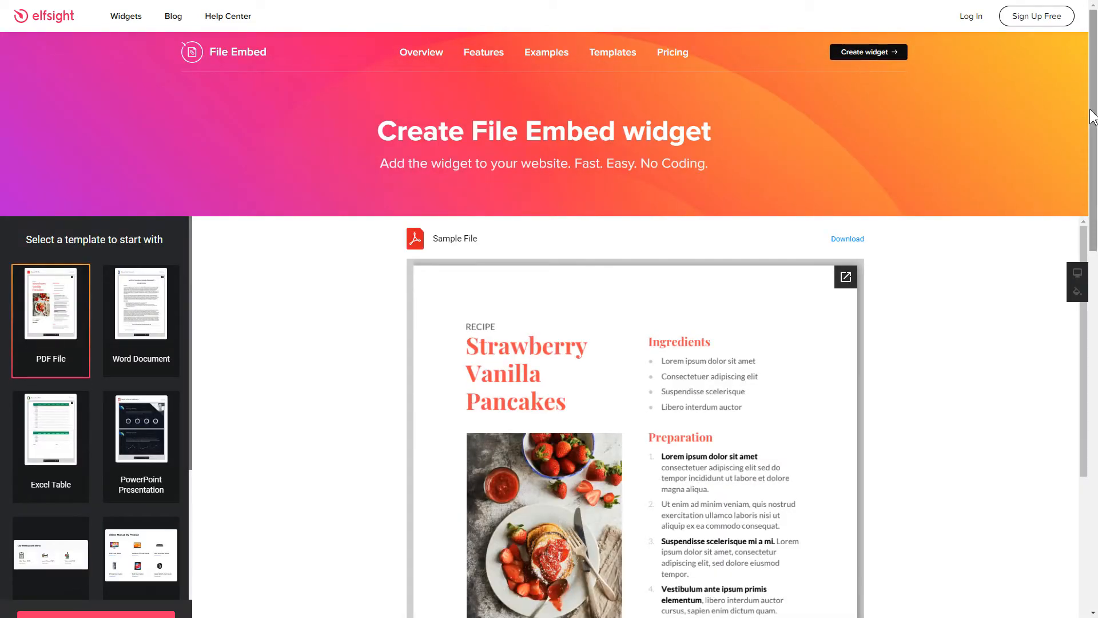
scroll("down", 3)
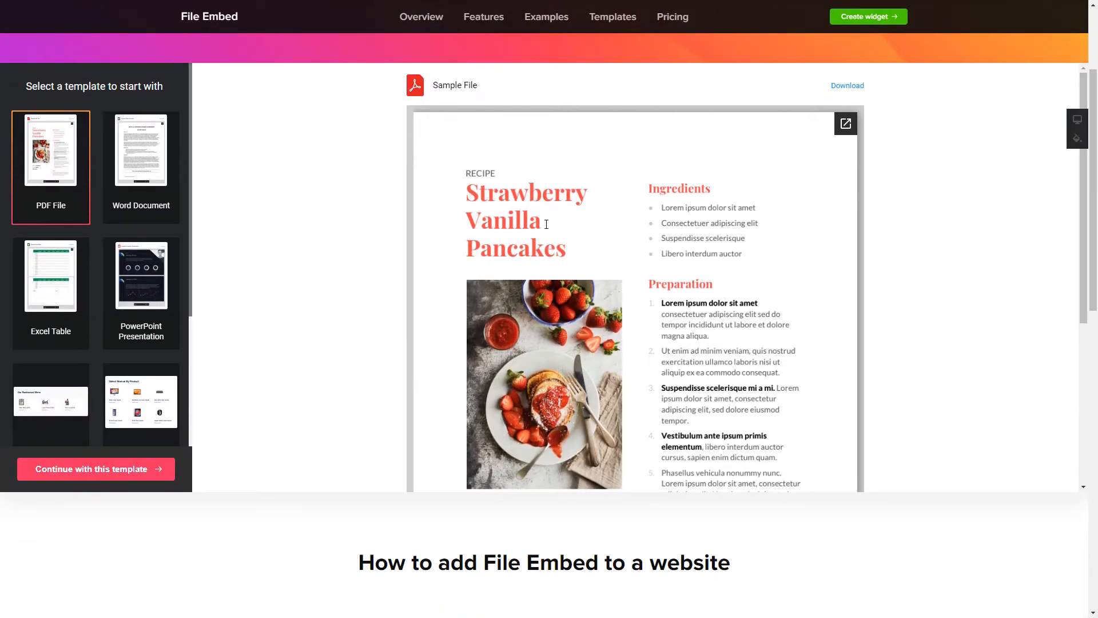
left_click(141, 276)
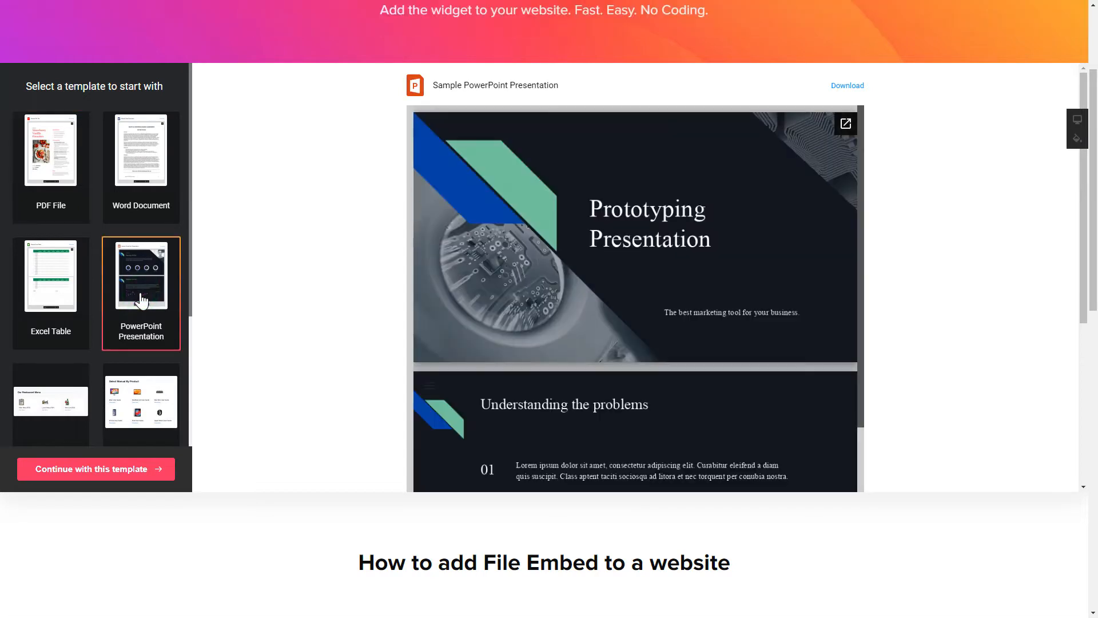
left_click(140, 405)
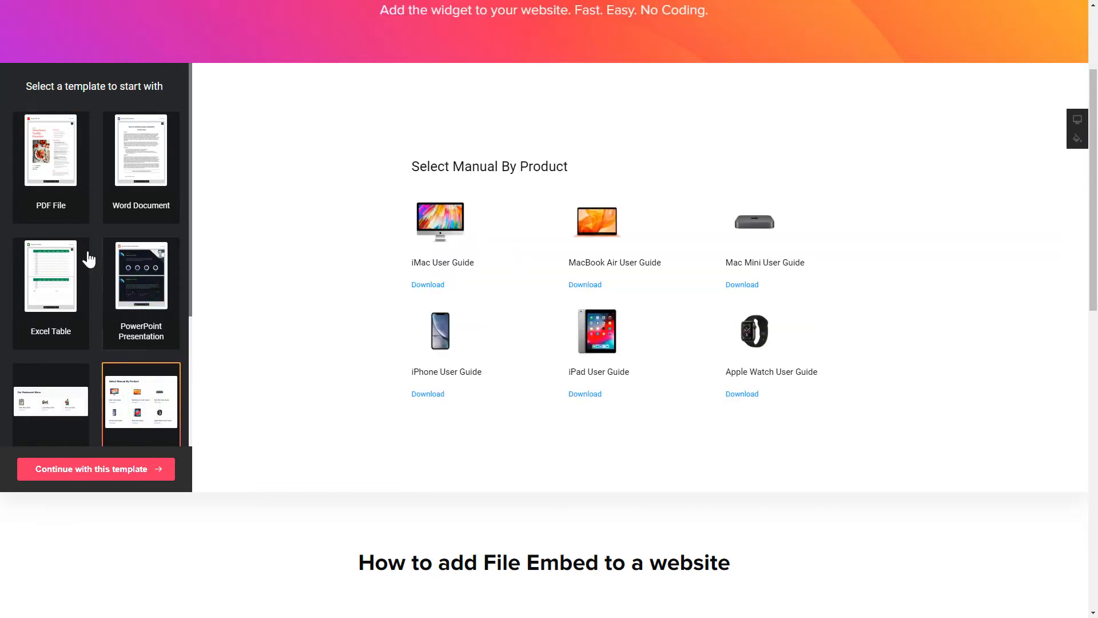
left_click(50, 149)
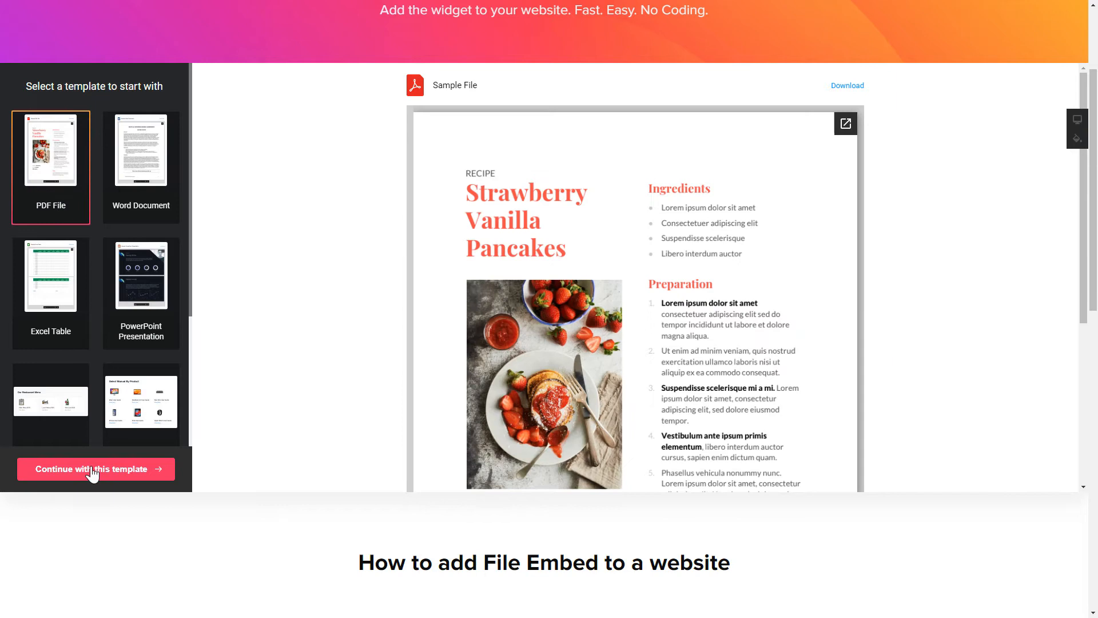
Step: Continue with the PDF template and browse Sample File's details plus the Layout, Style and Content settings
left_click(96, 469)
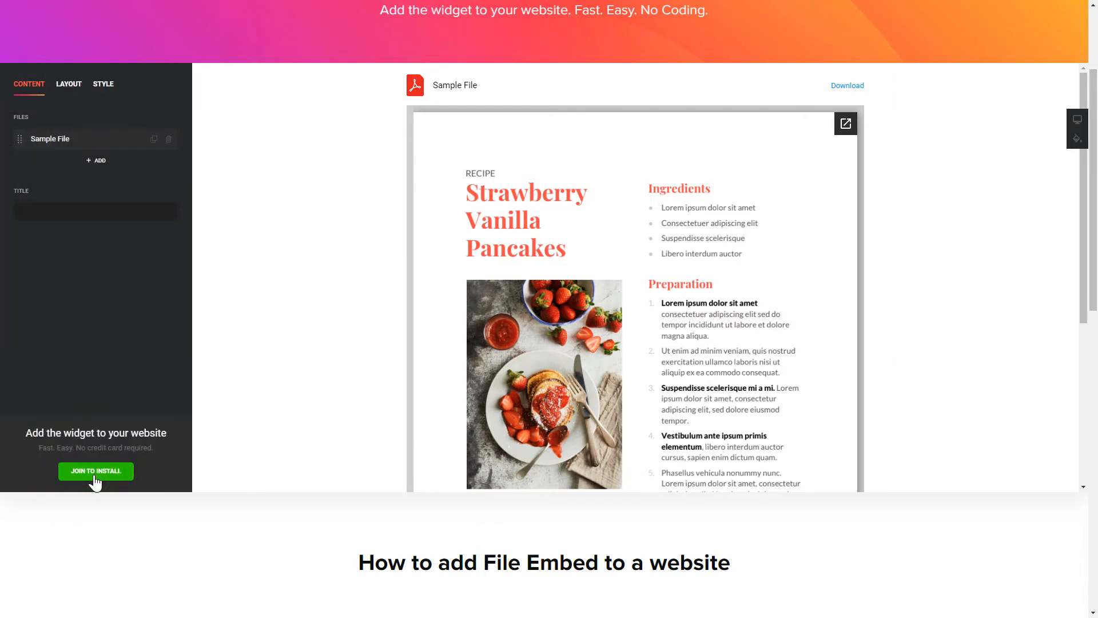
mouse_move(130, 142)
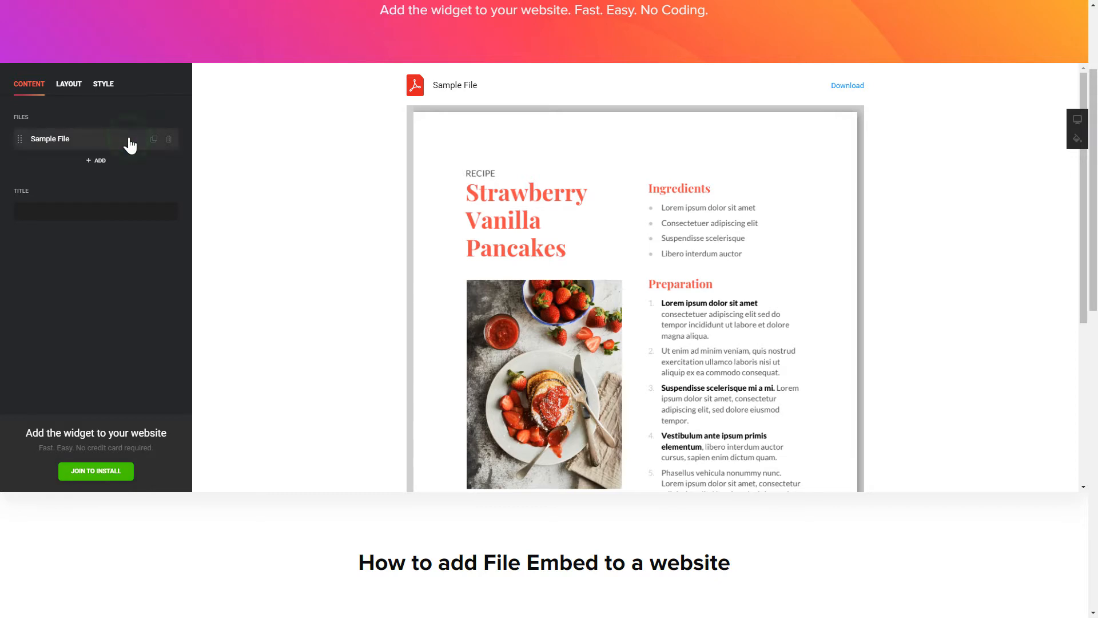
left_click(49, 139)
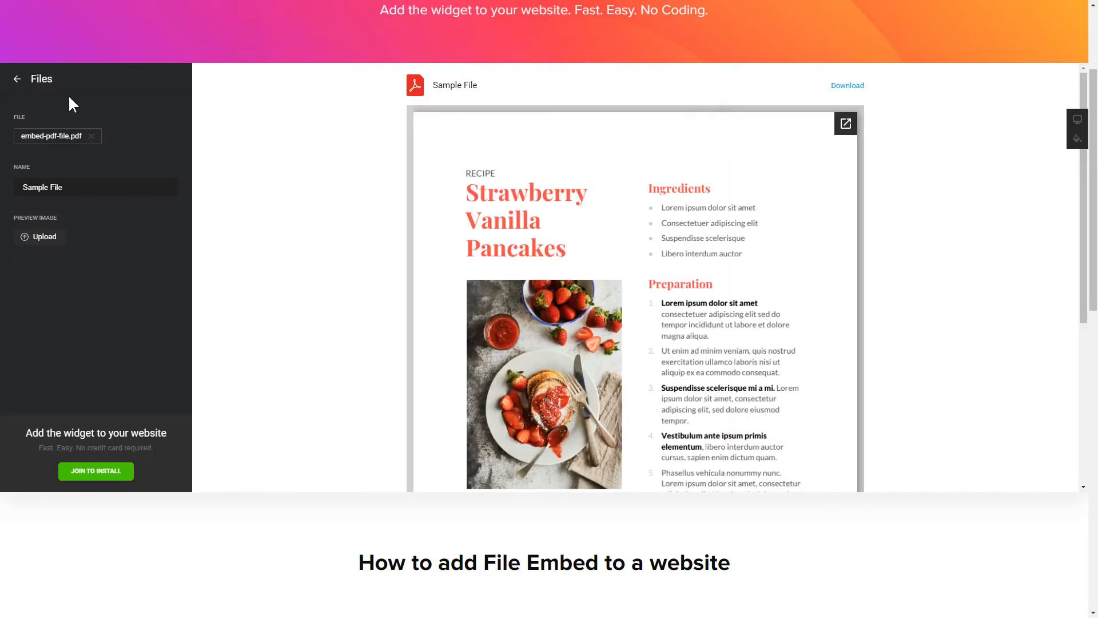
left_click(16, 79)
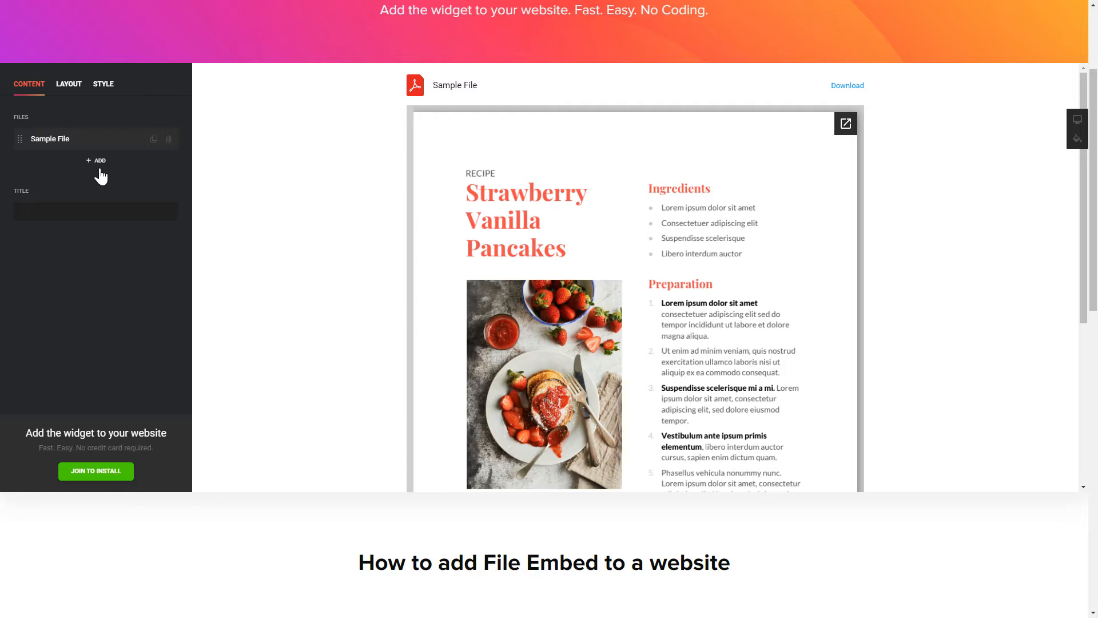
left_click(69, 84)
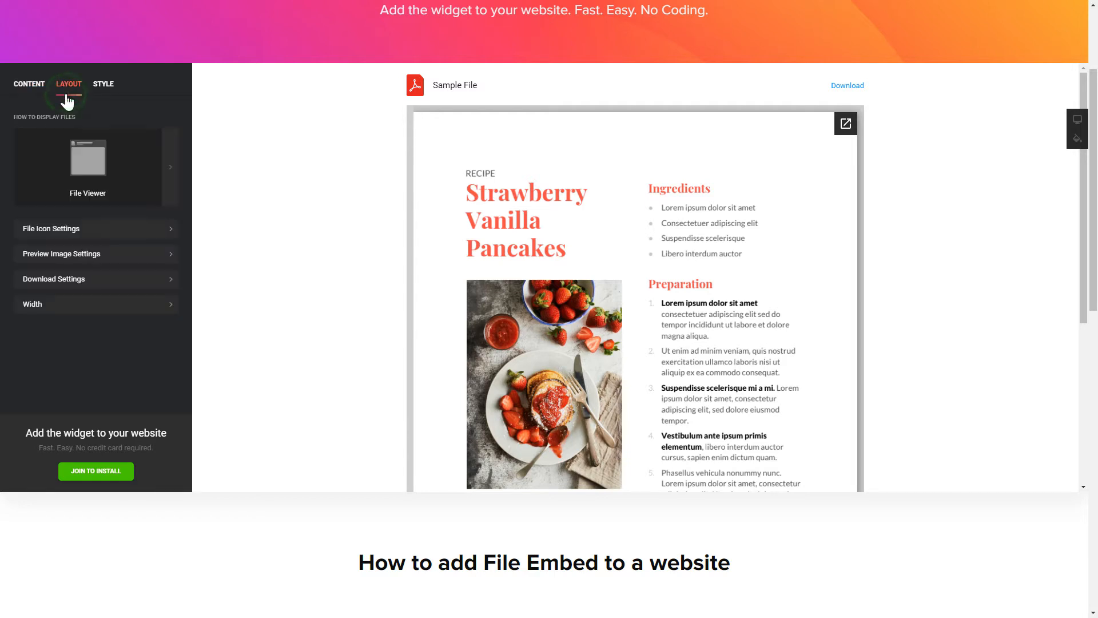
left_click(103, 83)
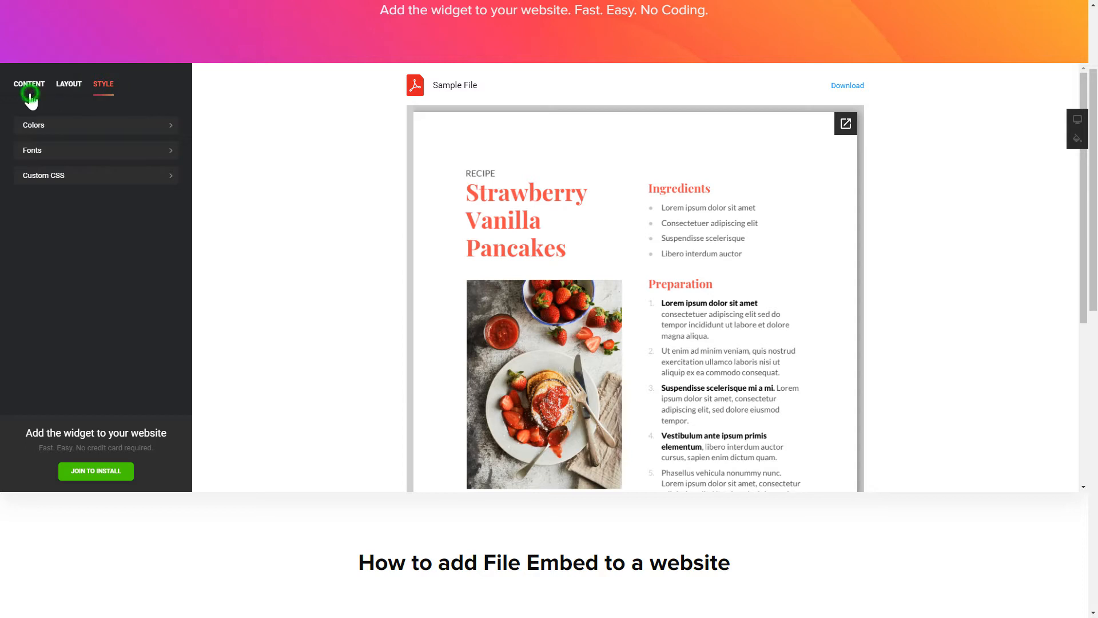
left_click(29, 83)
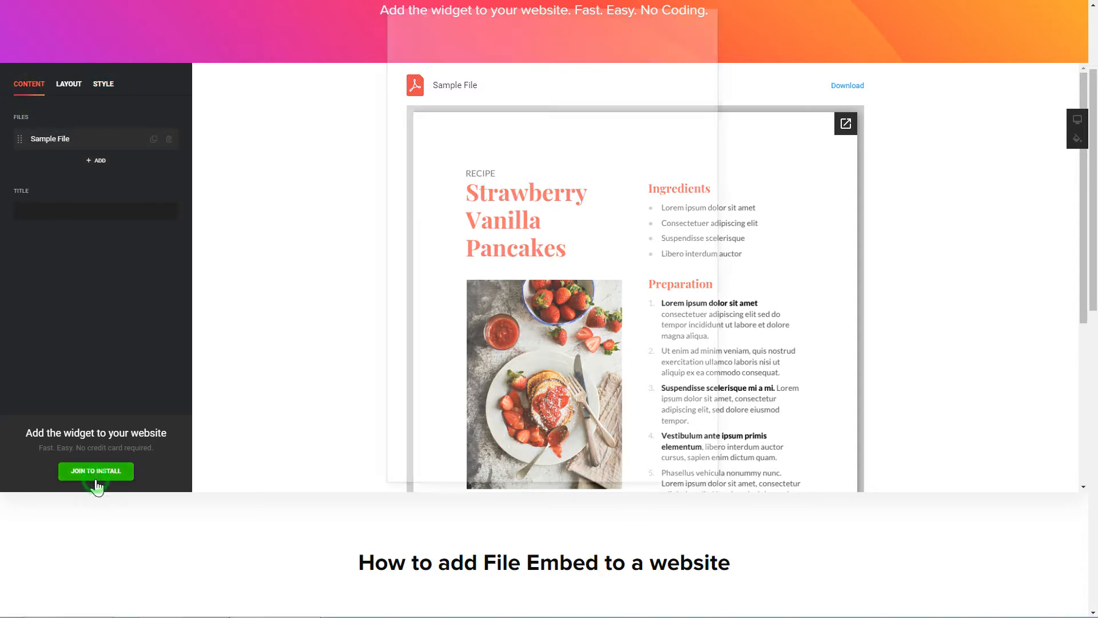
left_click(96, 470)
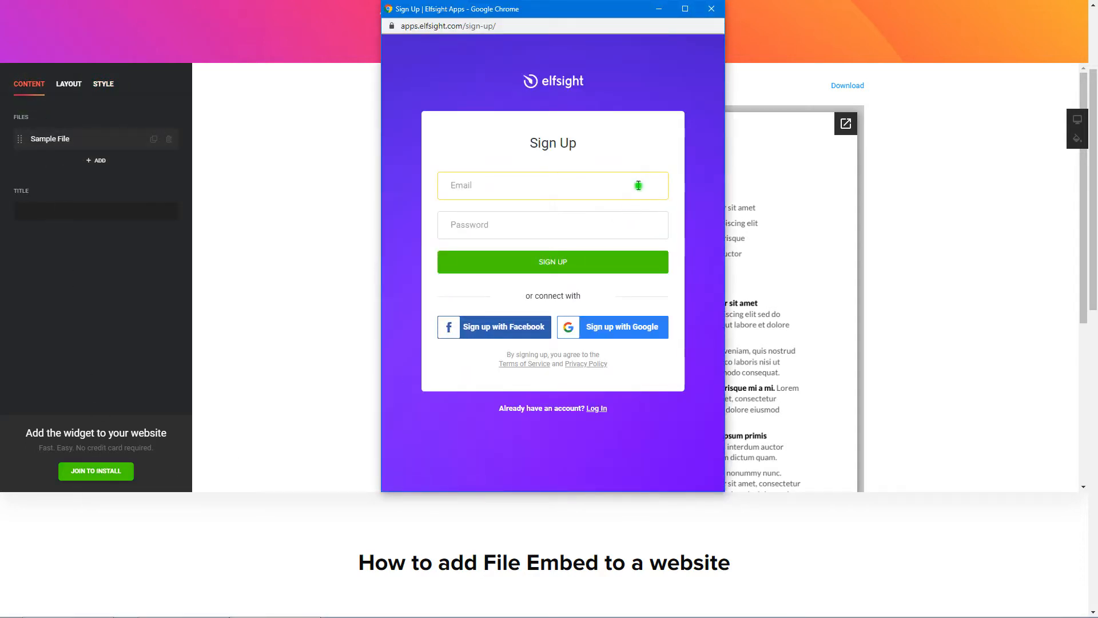
type("example@elfsight.com")
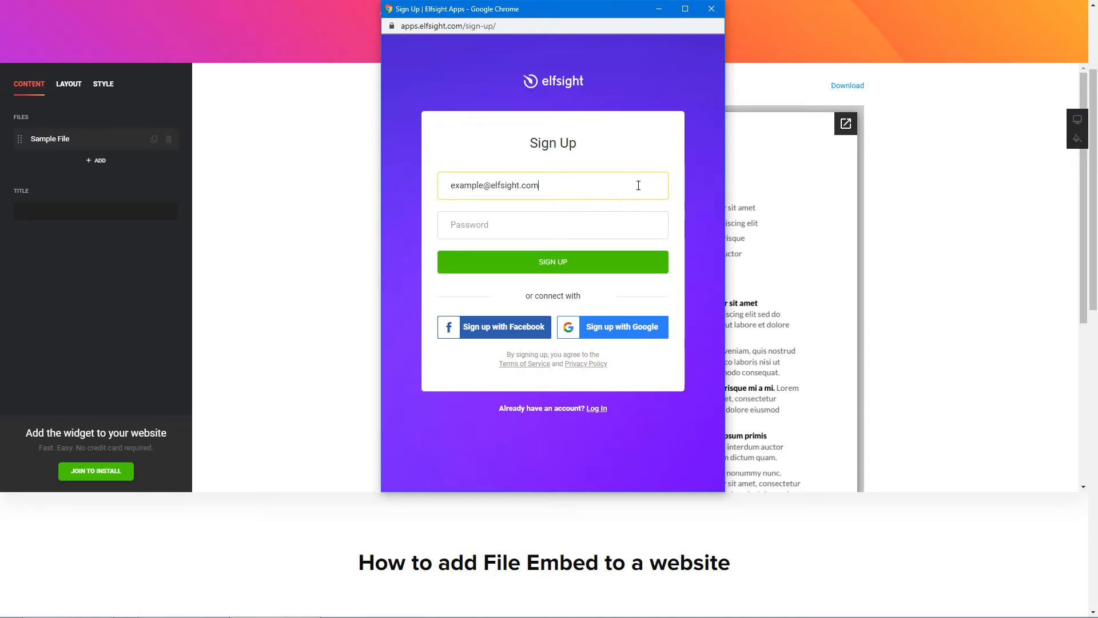
type("password")
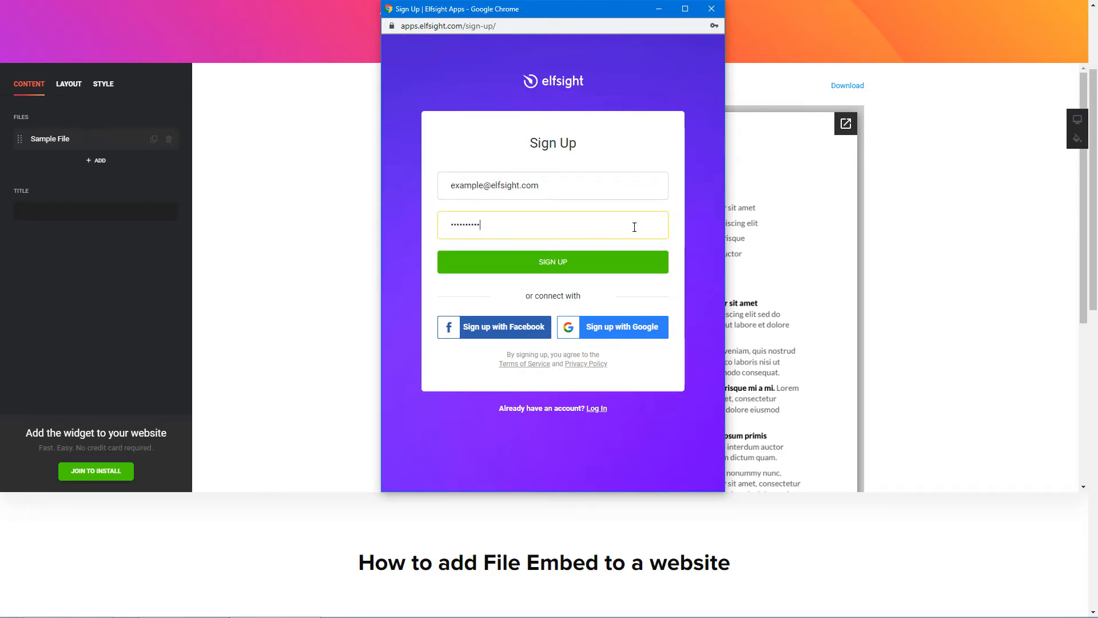
left_click(551, 261)
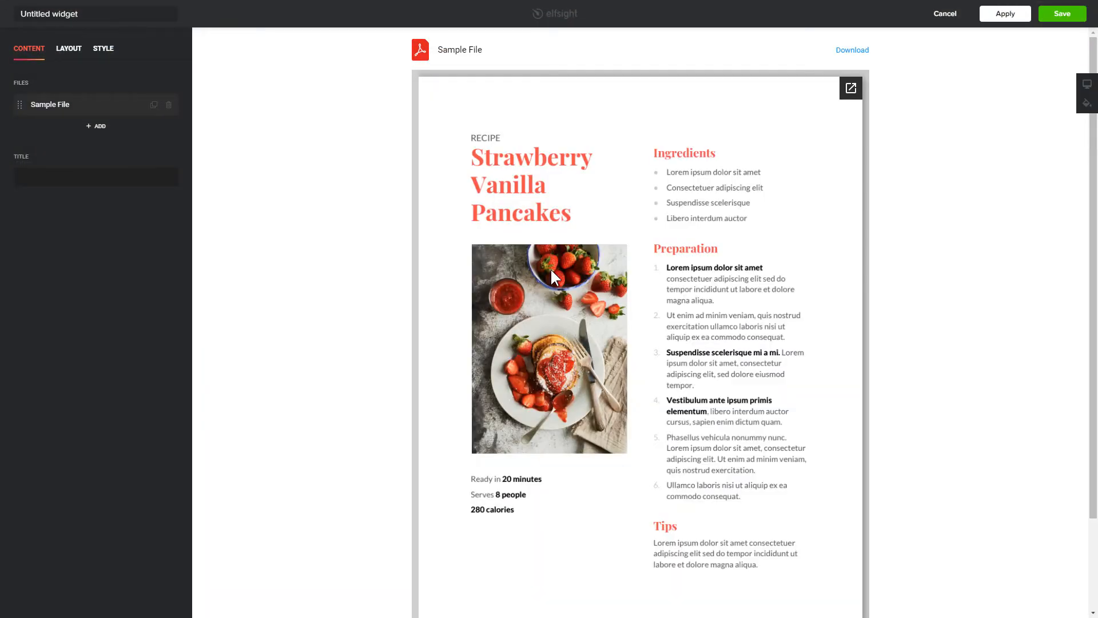
Step: Save the widget and select the free Lite File Embed plan
left_click(1061, 14)
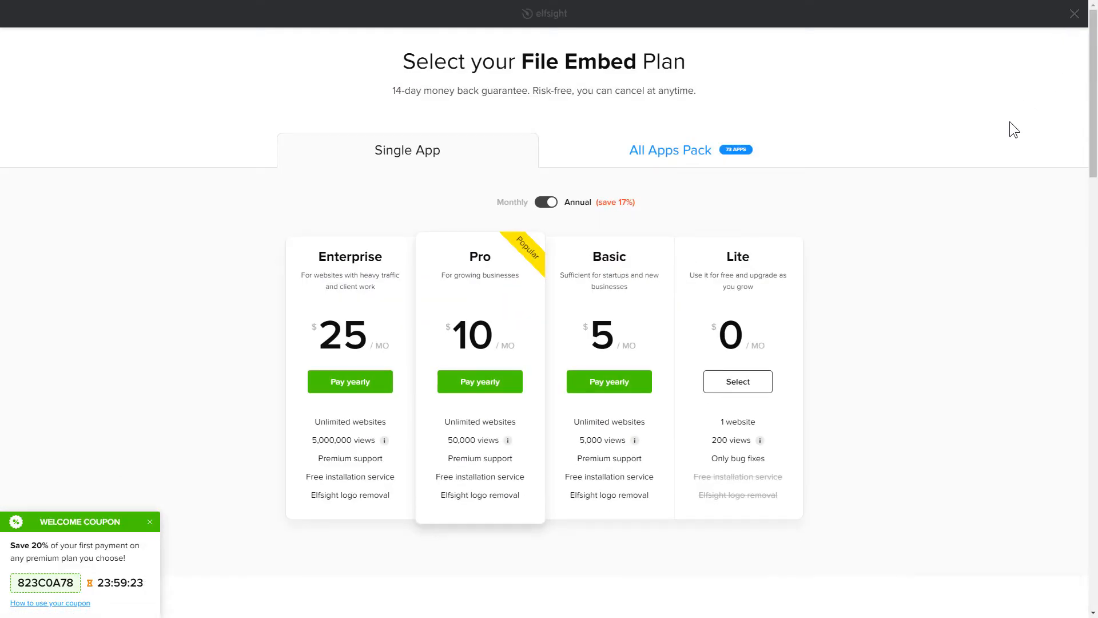
mouse_move(482, 310)
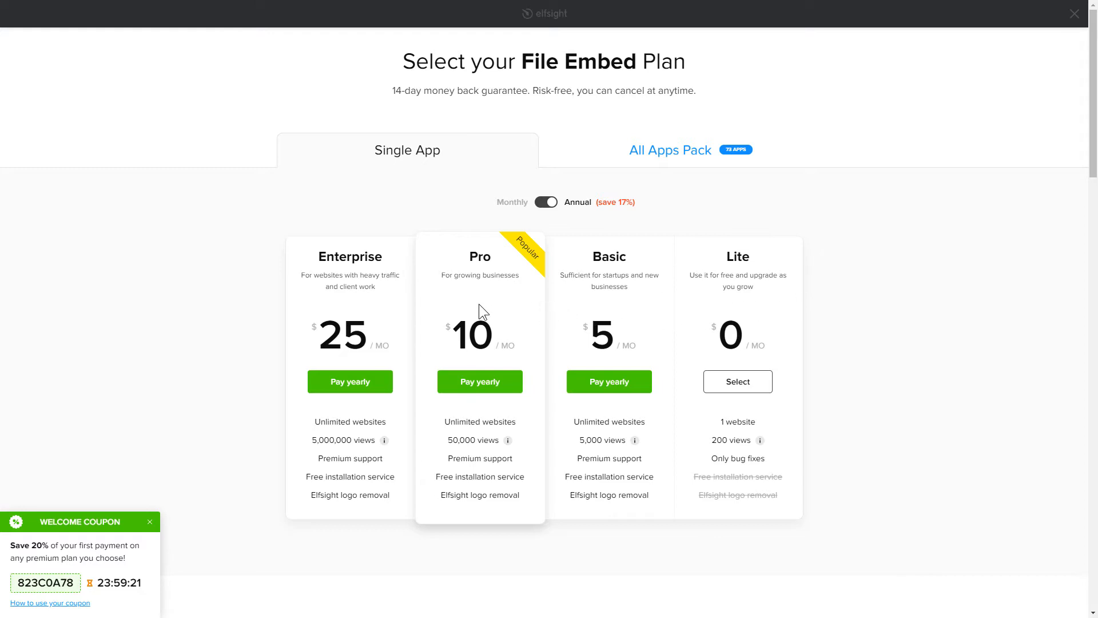
mouse_move(127, 530)
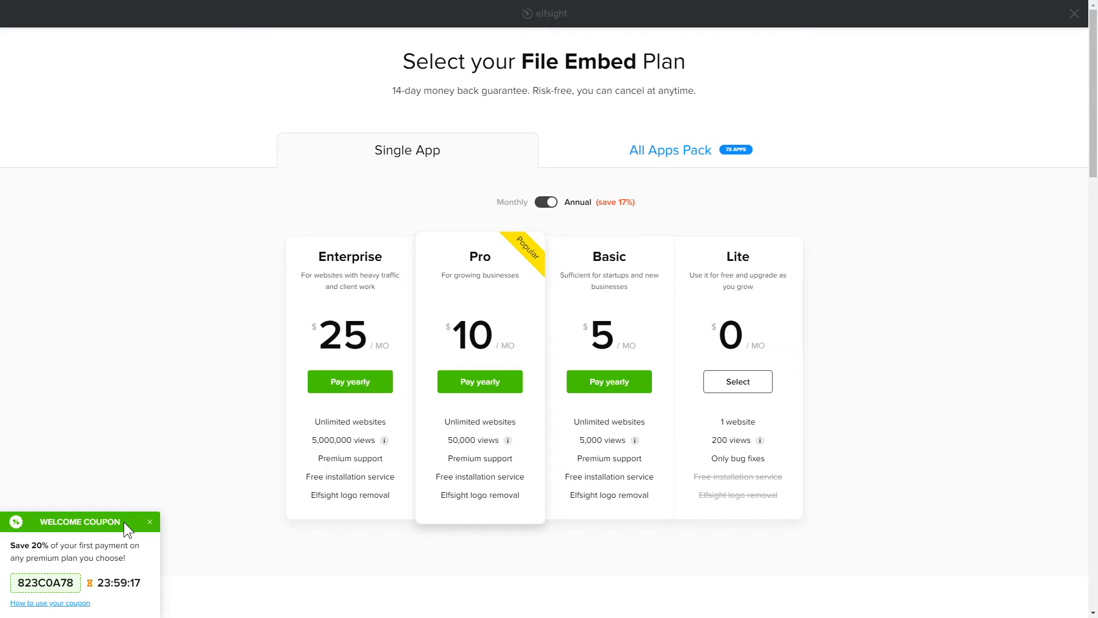
mouse_move(737, 381)
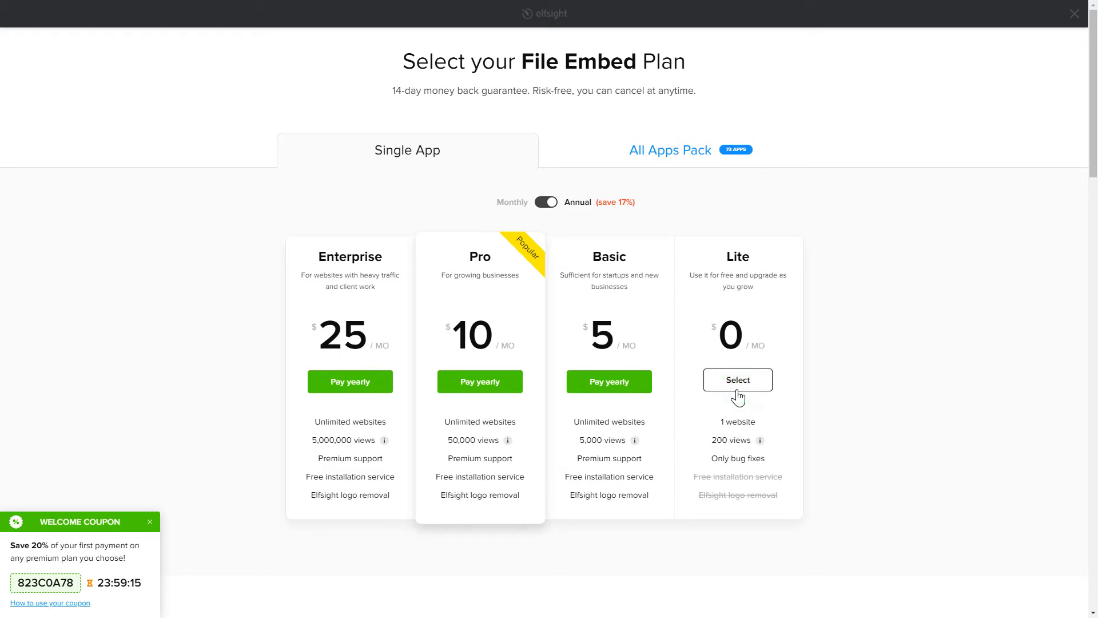
left_click(737, 380)
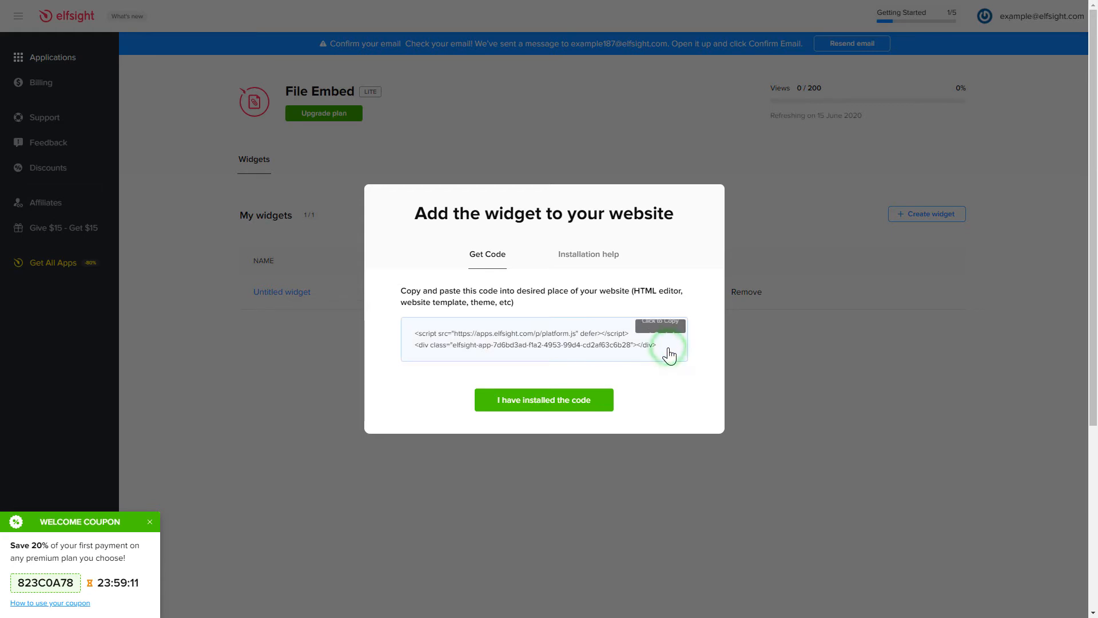
Step: Copy the widget's embed code from the Add the widget to your website dialog
left_click(659, 326)
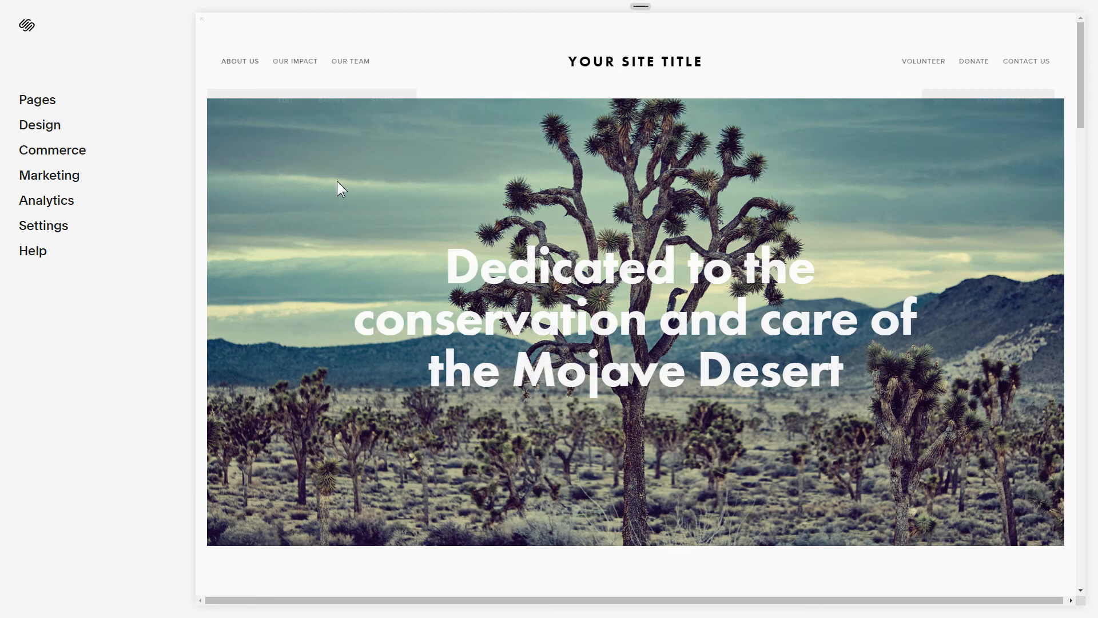
Step: Edit the Our Mission And Goals section and bring up the block menu below the Mission paragraph
scroll("down", 3)
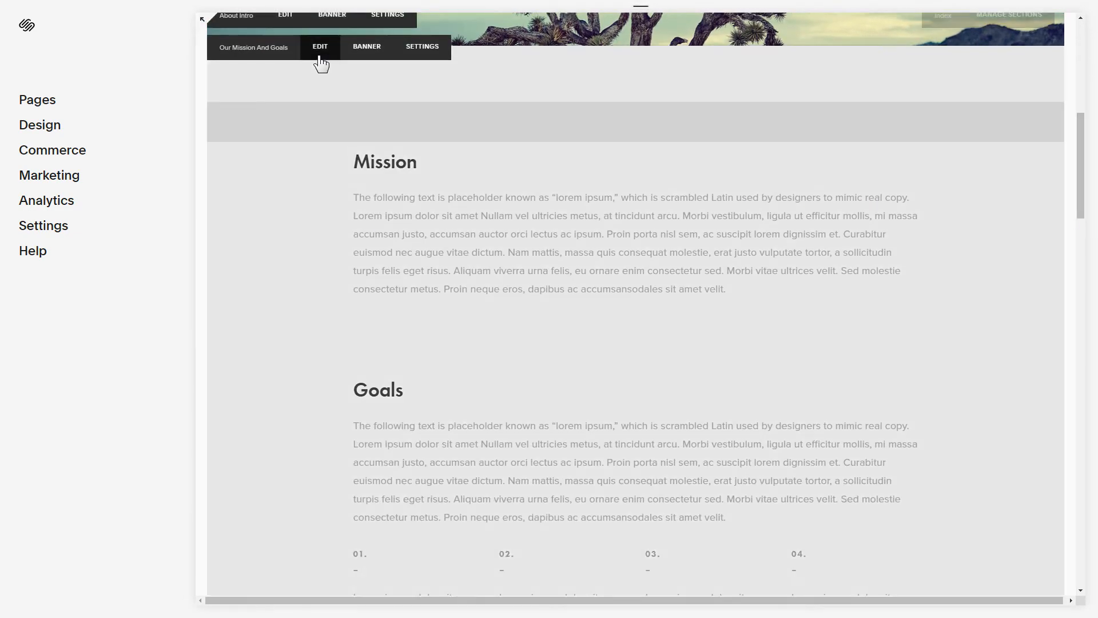
left_click(319, 45)
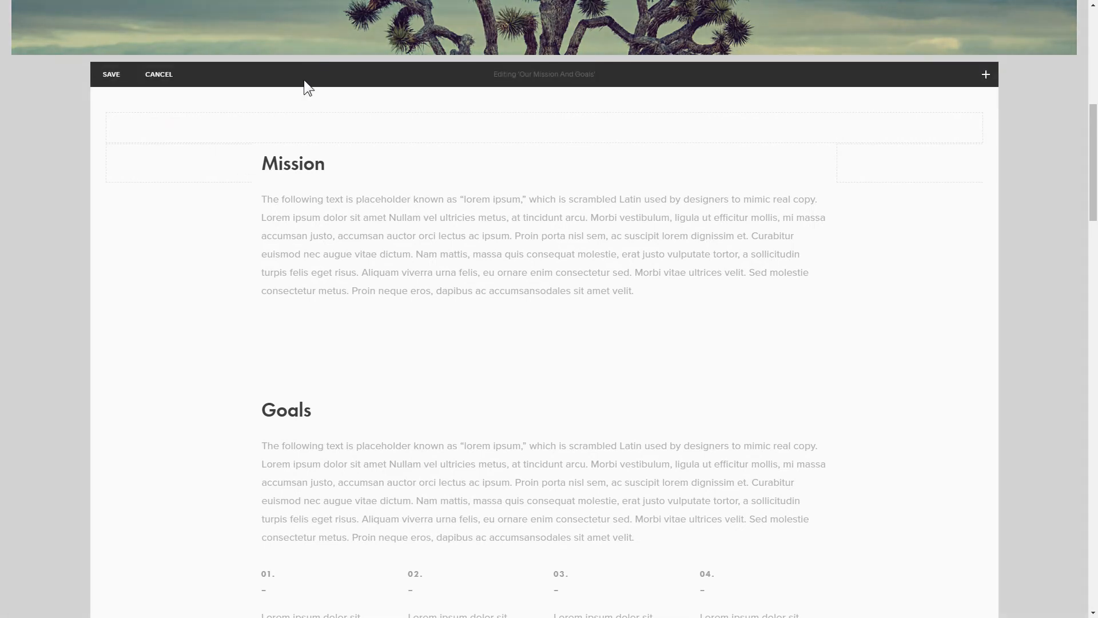
left_click(252, 307)
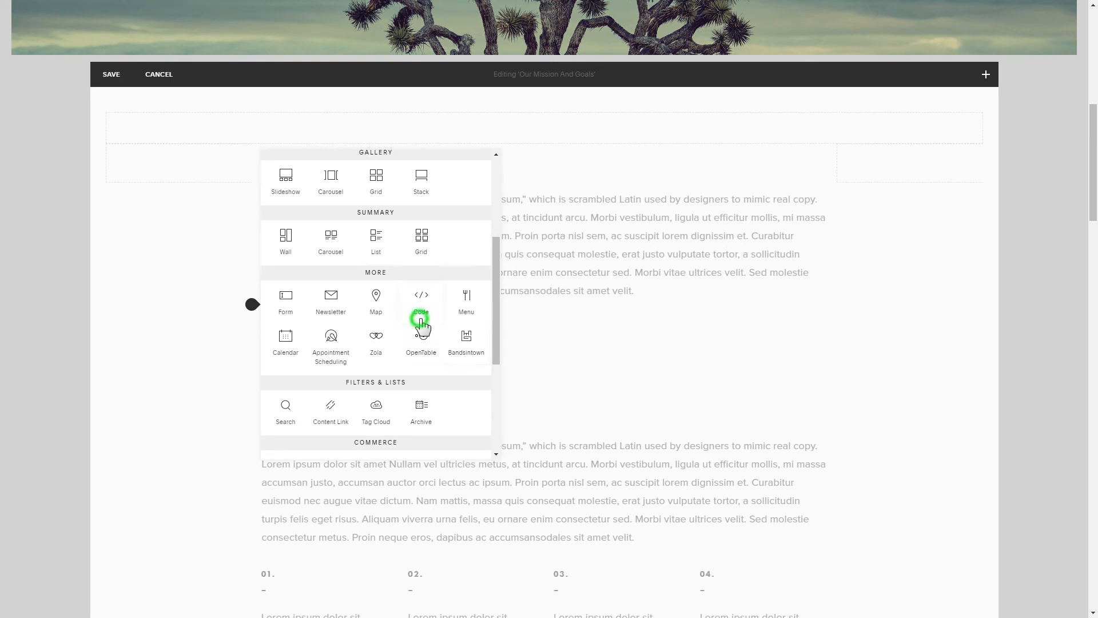
Step: Insert a Code block with the Elfsight script pasted over the sample HTML, apply it and save the section
left_click(421, 301)
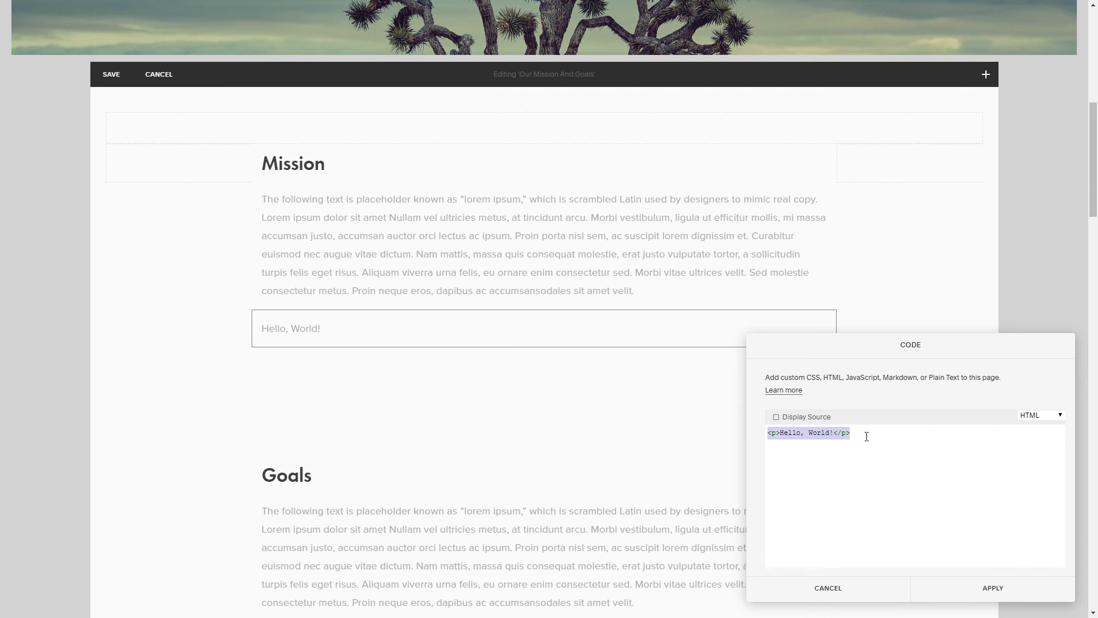
right_click(809, 432)
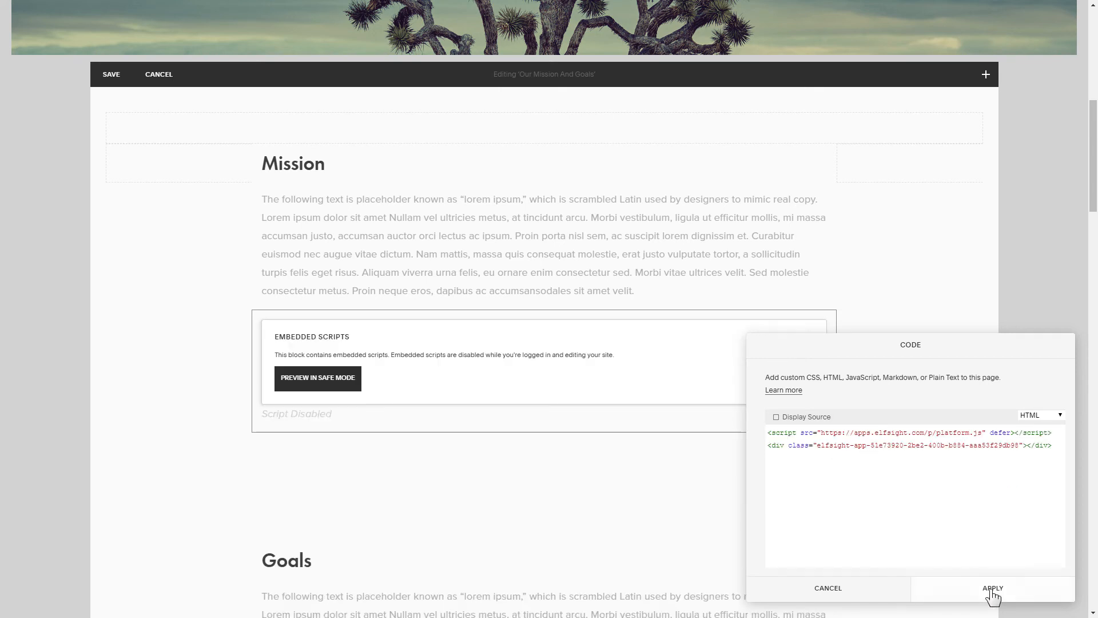
left_click(992, 588)
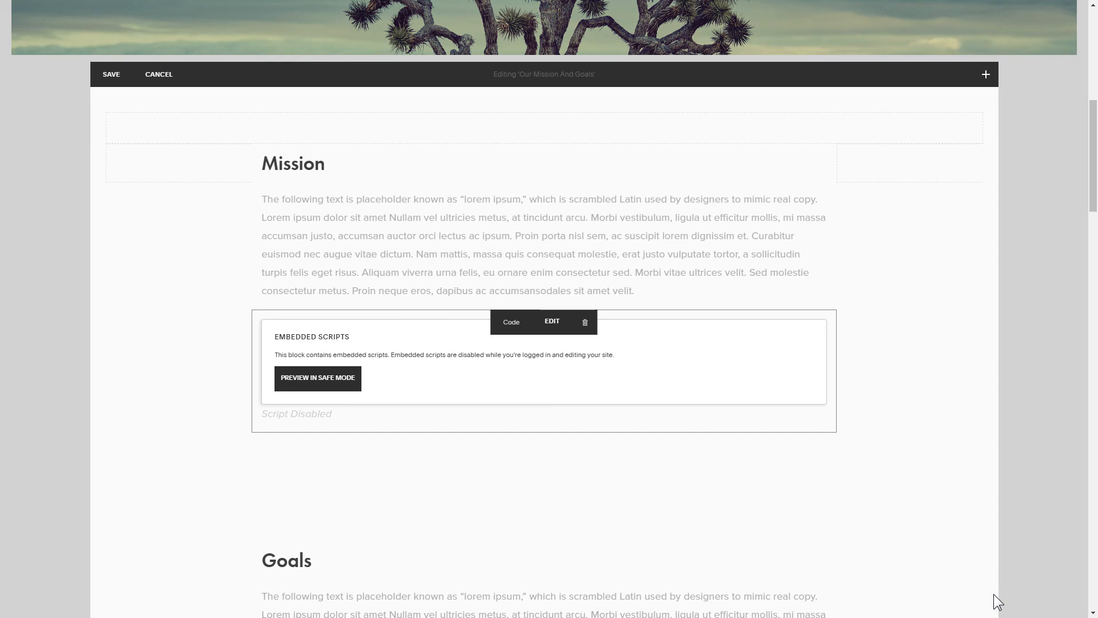
left_click(111, 74)
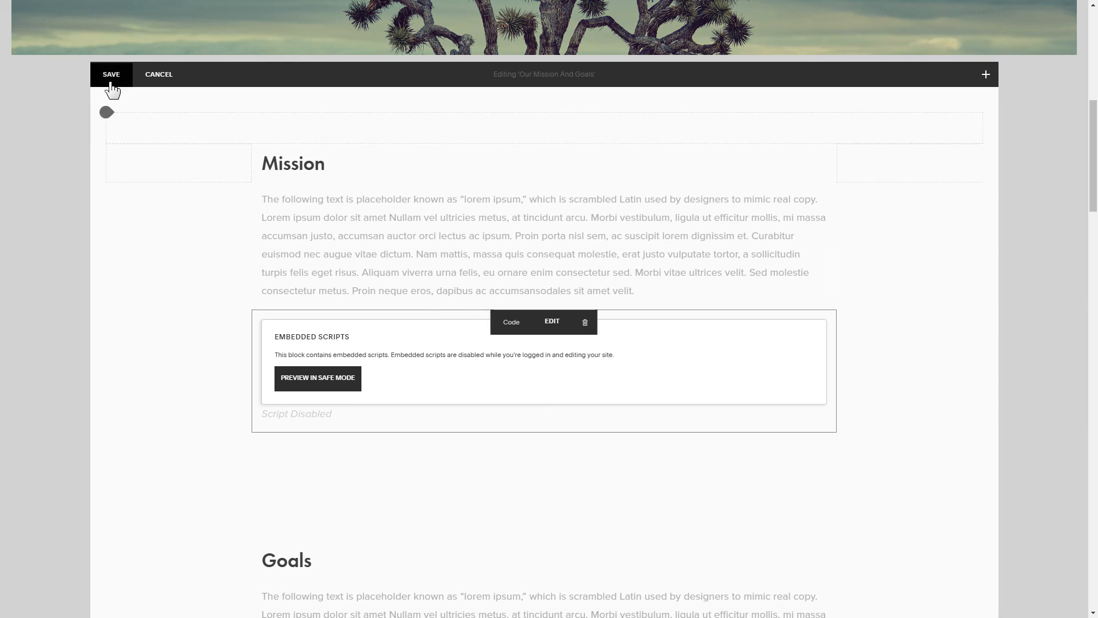
left_click(111, 75)
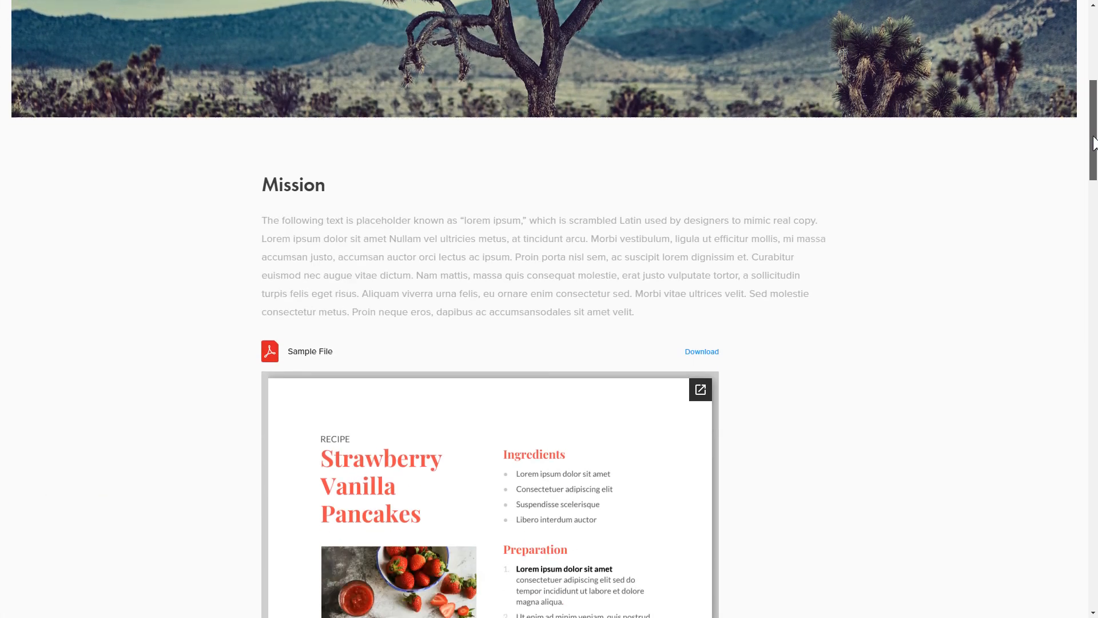
Step: Scroll the live page to confirm the Strawberry Vanilla Pancakes recipe PDF shows in the Mission section
scroll("down", 3)
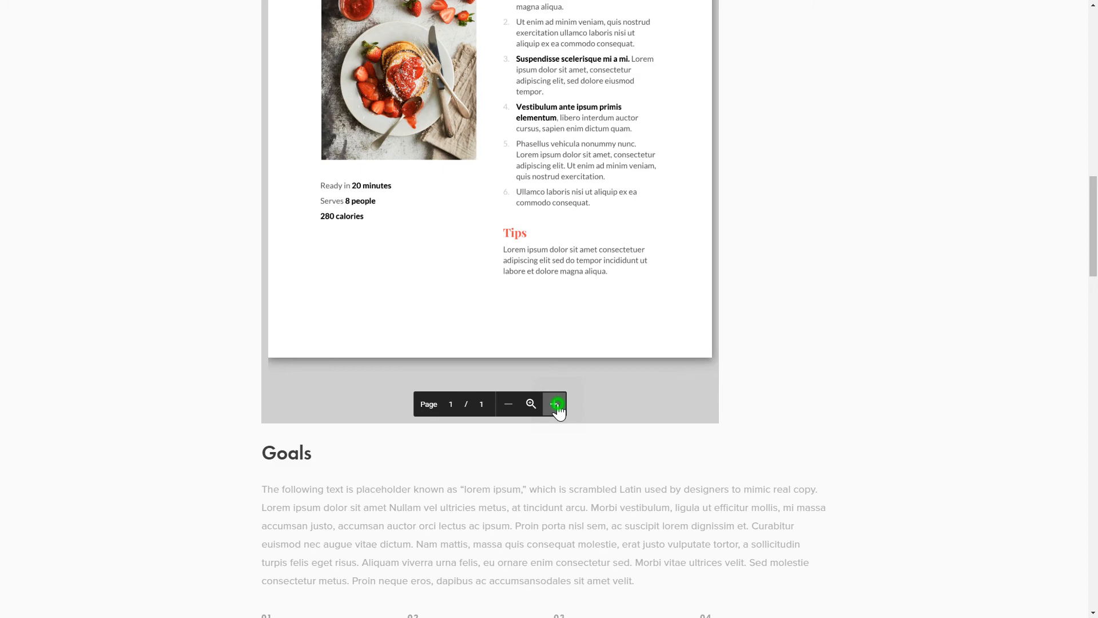